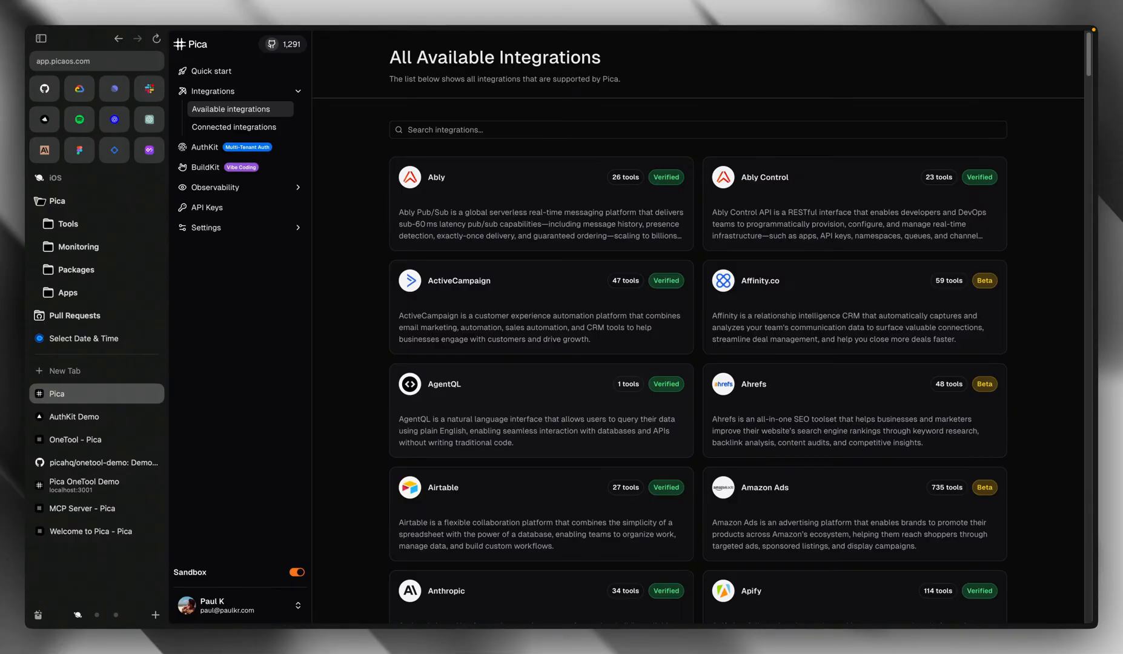
Step: Switch to the AuthKit Demo dashboard showing an empty Recent Connections list
{"action": "left_click", "coordinate": [74, 417]}
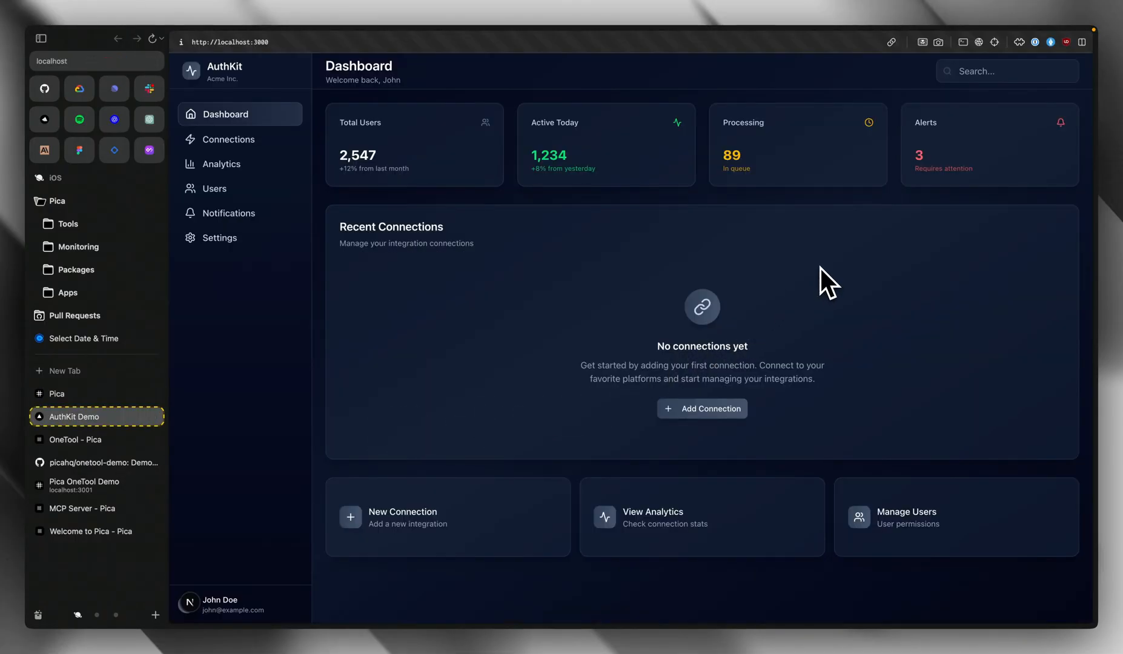
{"action": "mouse_move", "coordinate": [713, 409]}
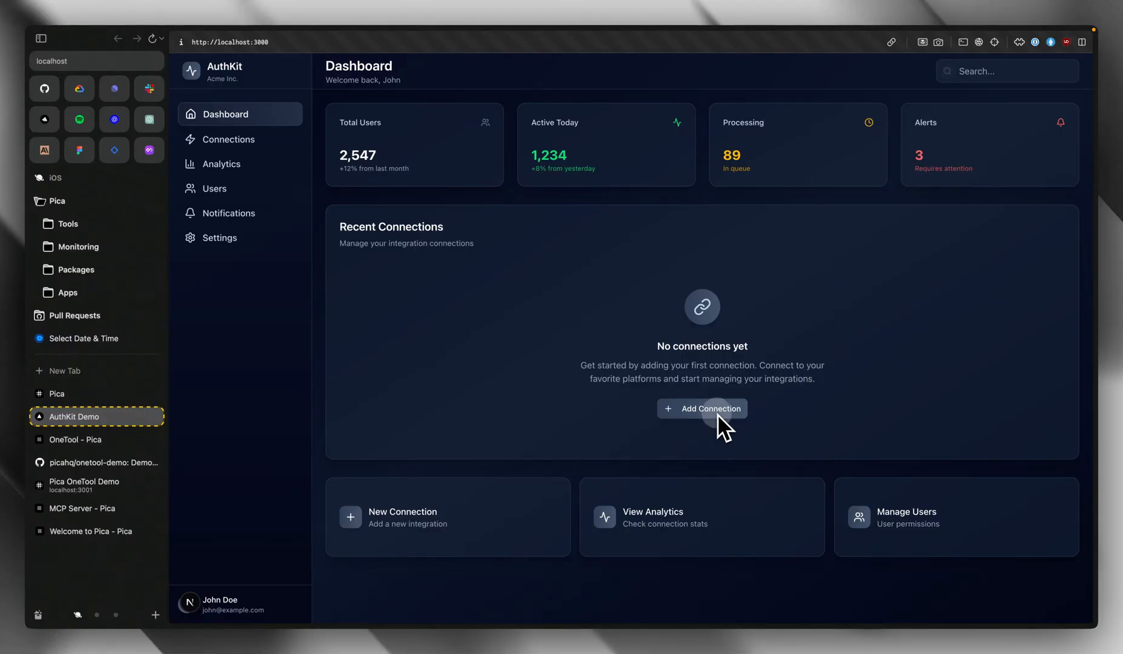
Step: Add a Google Calendar connection and grant Pica access on Google's consent screen
{"action": "left_click", "coordinate": [702, 408]}
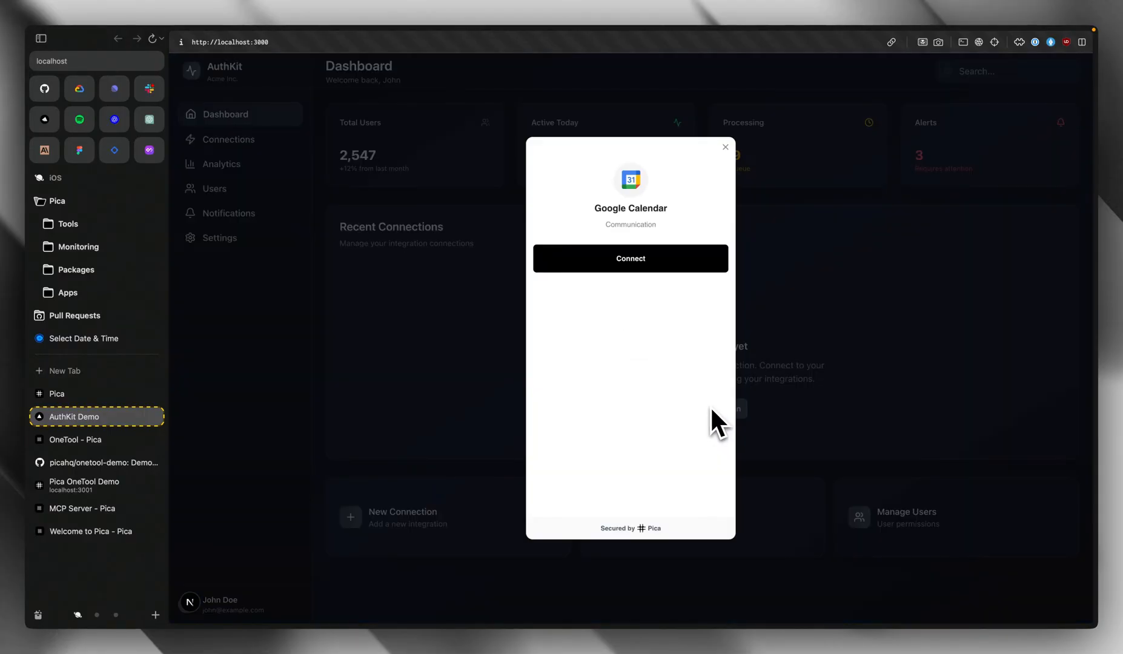
{"action": "mouse_move", "coordinate": [665, 236]}
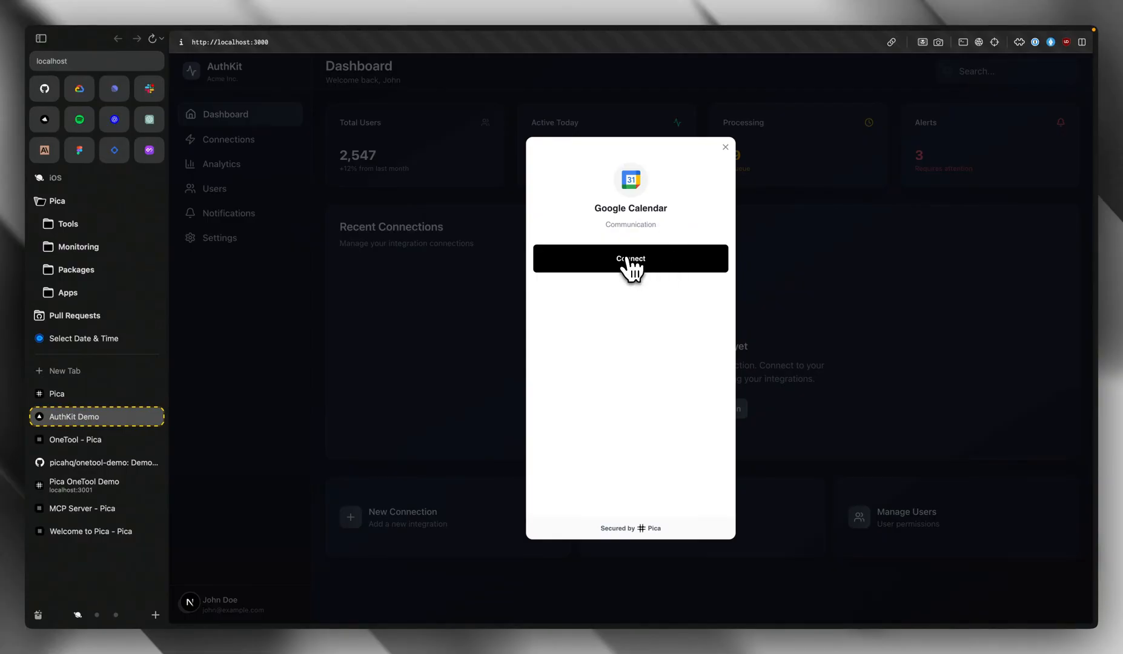
{"action": "left_click", "coordinate": [630, 259]}
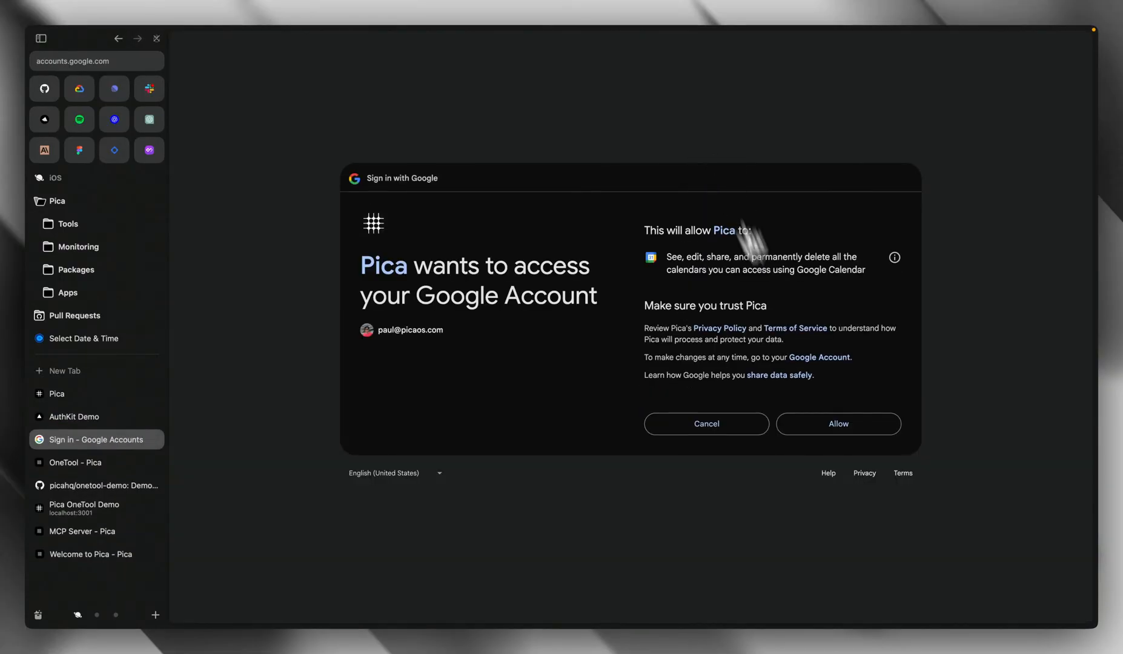
{"action": "left_click", "coordinate": [837, 424]}
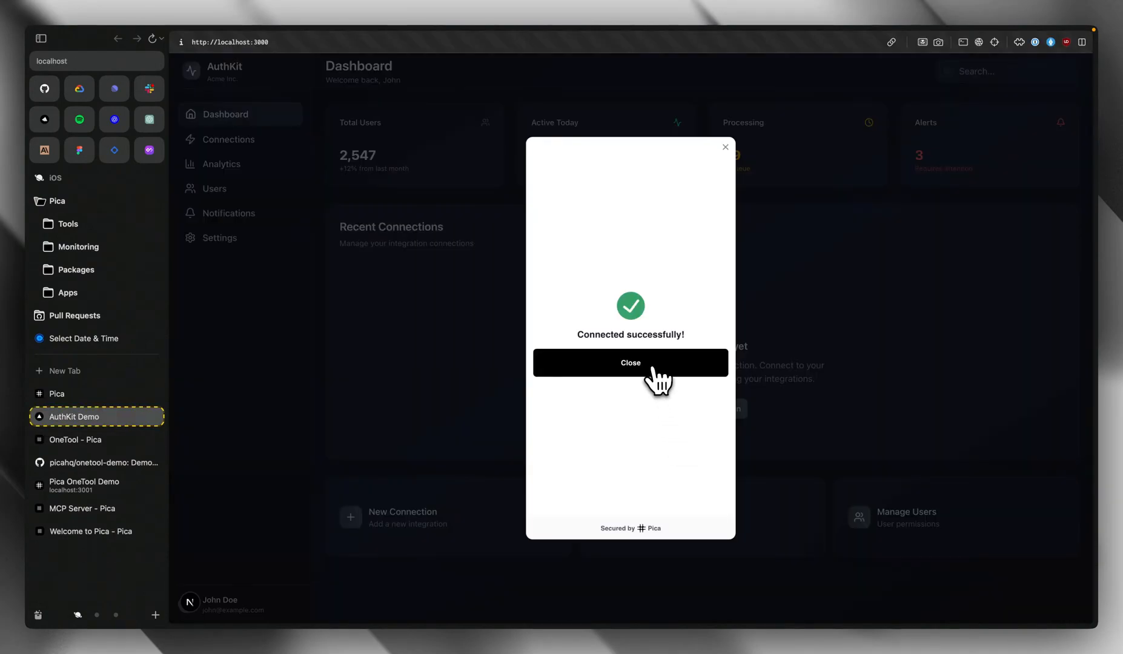
Step: Dismiss the connection-success confirmation so Google Calendar shows in connected integrations
{"action": "left_click", "coordinate": [630, 362]}
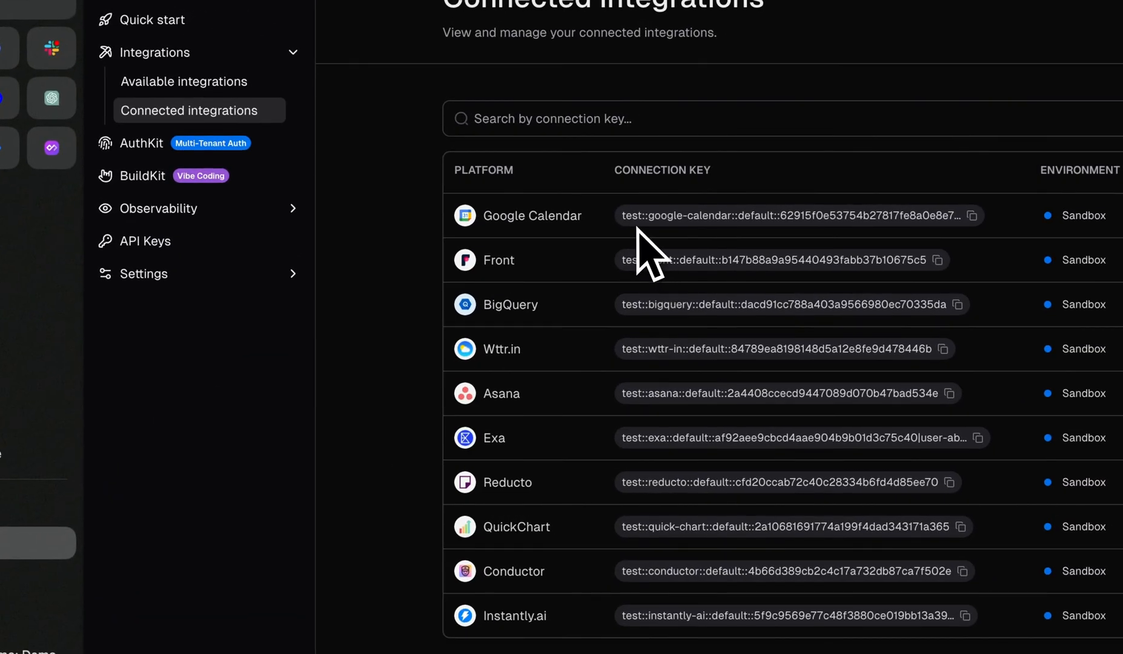
{"action": "mouse_move", "coordinate": [619, 243]}
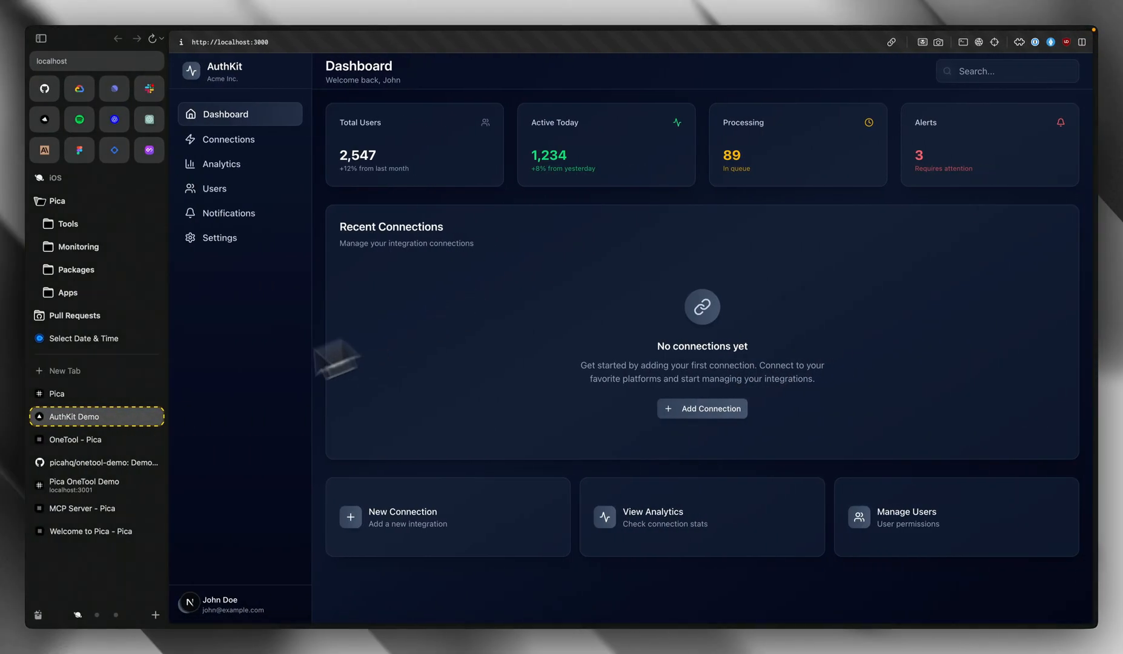
Step: Switch to the OneTool documentation page in Pica Docs
{"action": "left_click", "coordinate": [75, 440]}
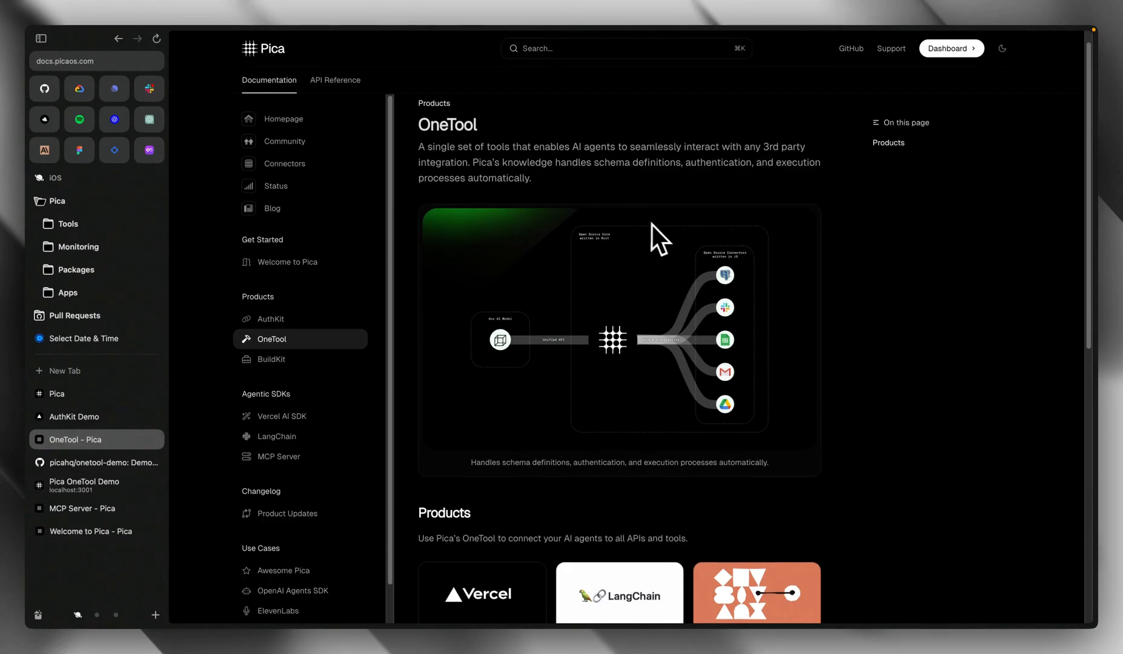
Step: Review the OneTool overview before the demo's chat route code is shown
{"action": "scroll", "scroll_direction": "down", "scroll_amount": 3}
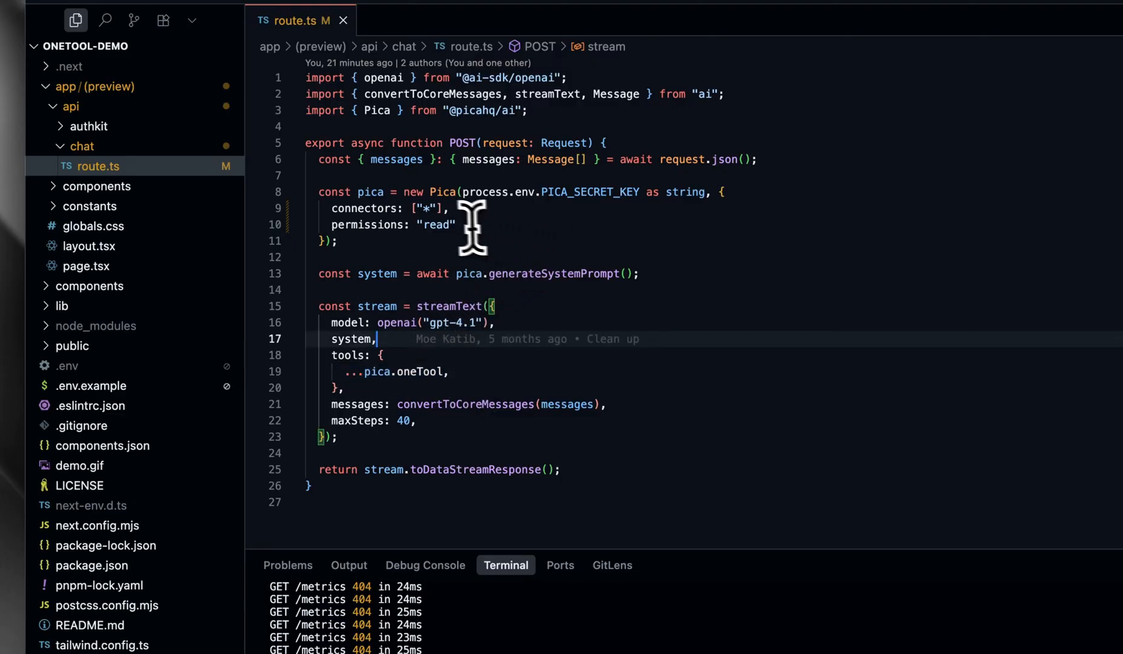
{"action": "type", "text": "\"test::google-calendar::default::62915f0e53754b27817fe8a0e8e7edc4|user-abc\""}
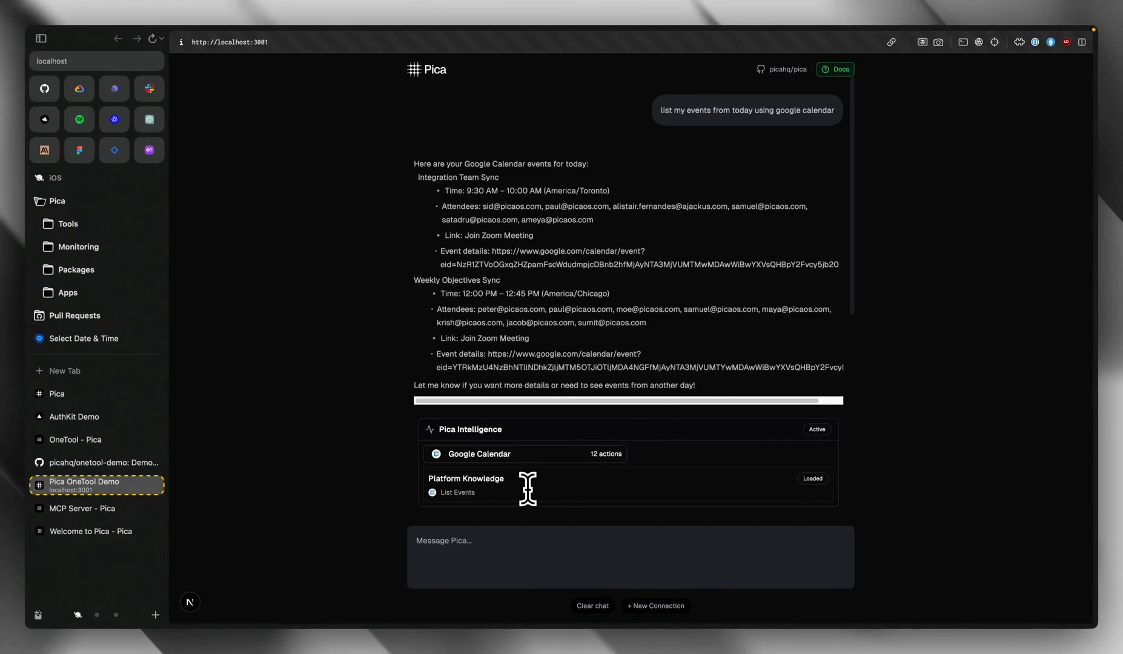
{"action": "mouse_move", "coordinate": [445, 555]}
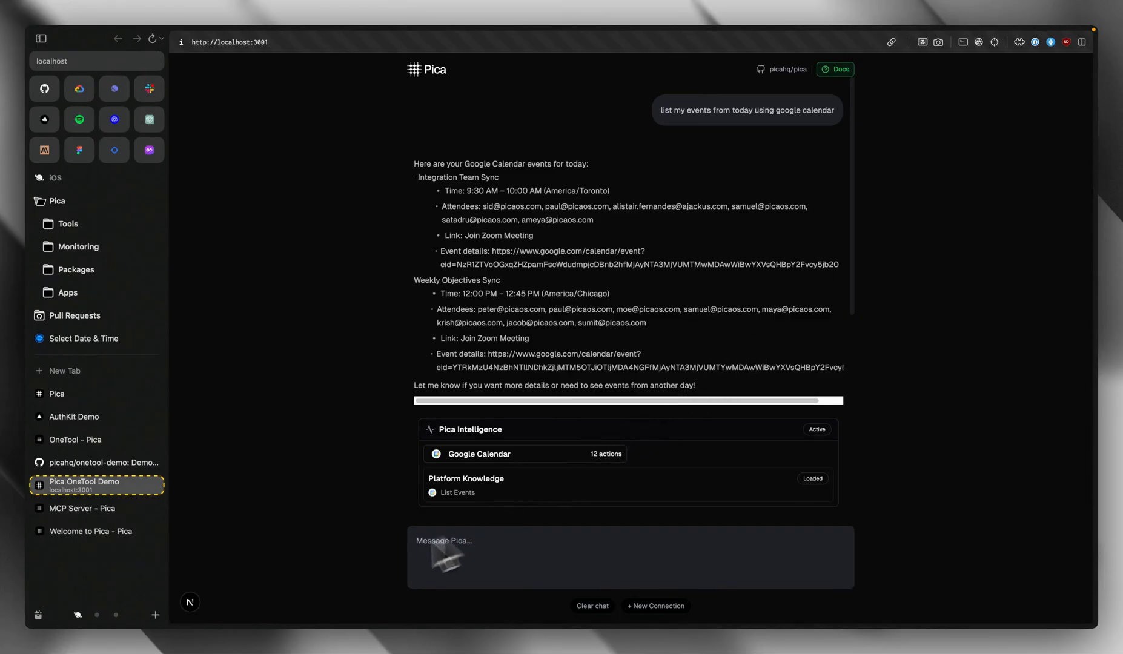
Step: Focus the Message Pica chat box before viewing the AuthKit demo's page.tsx
{"action": "left_click", "coordinate": [81, 508]}
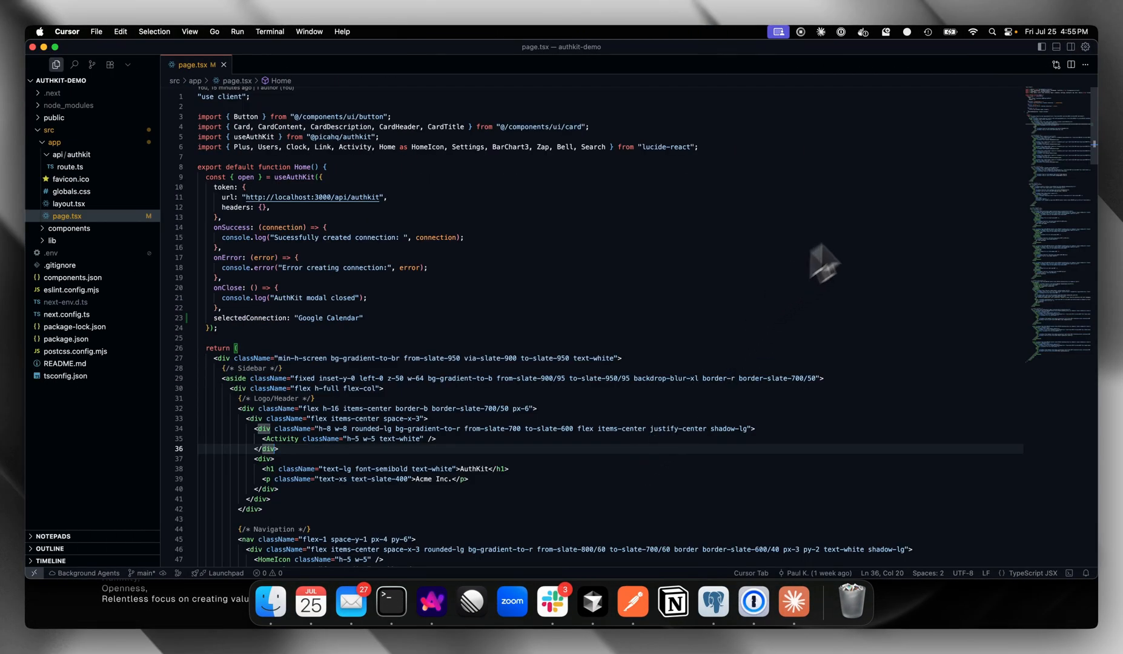
Step: Edit page.tsx so the dashboard gains a Your Notion Pages section
{"action": "left_click", "coordinate": [1053, 60]}
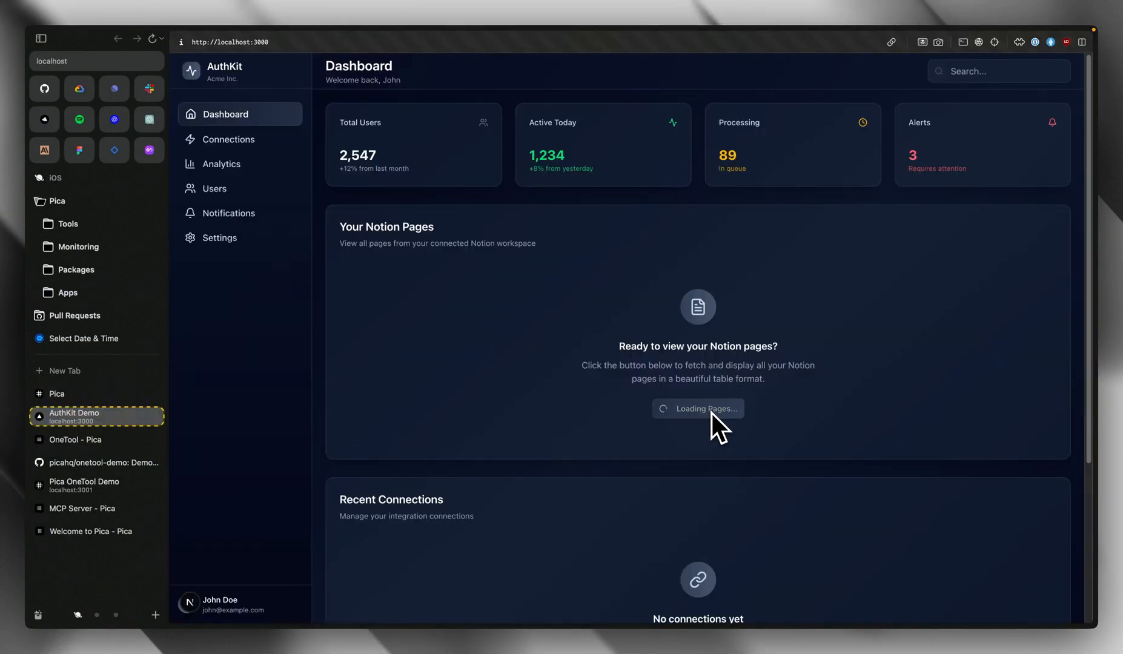
Step: Fetch pages from the connected Notion workspace into the dashboard
{"action": "left_click", "coordinate": [696, 408]}
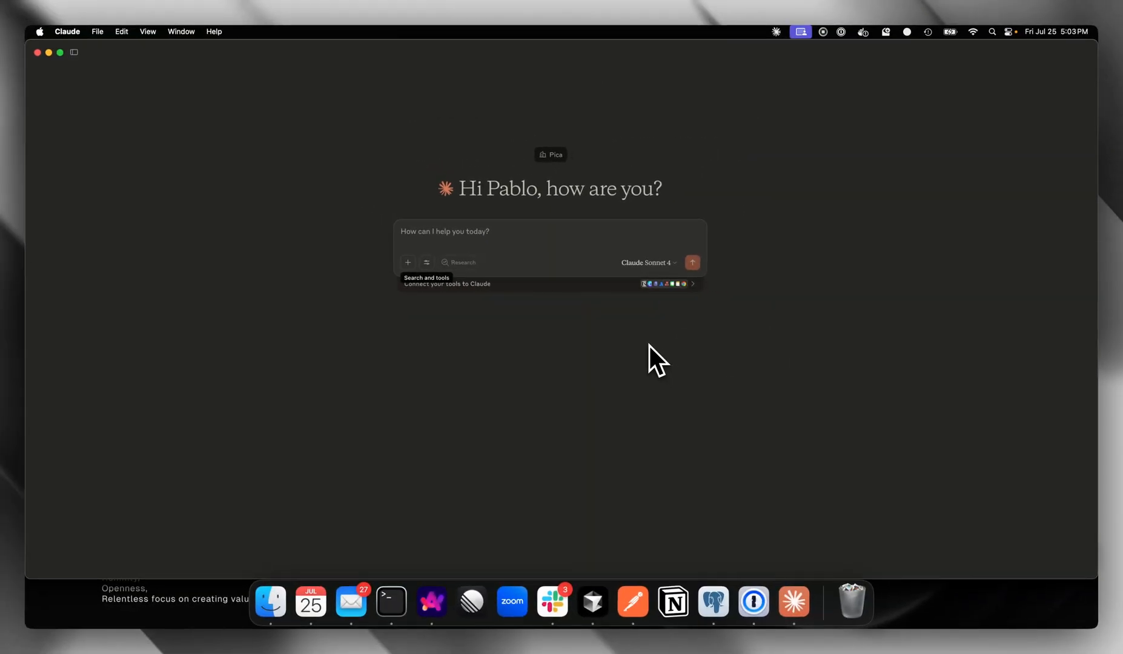
Step: Ask Claude to fetch 2 Attio contacts, research them with Exa and post a Slack summary
{"action": "type", "text": "F"}
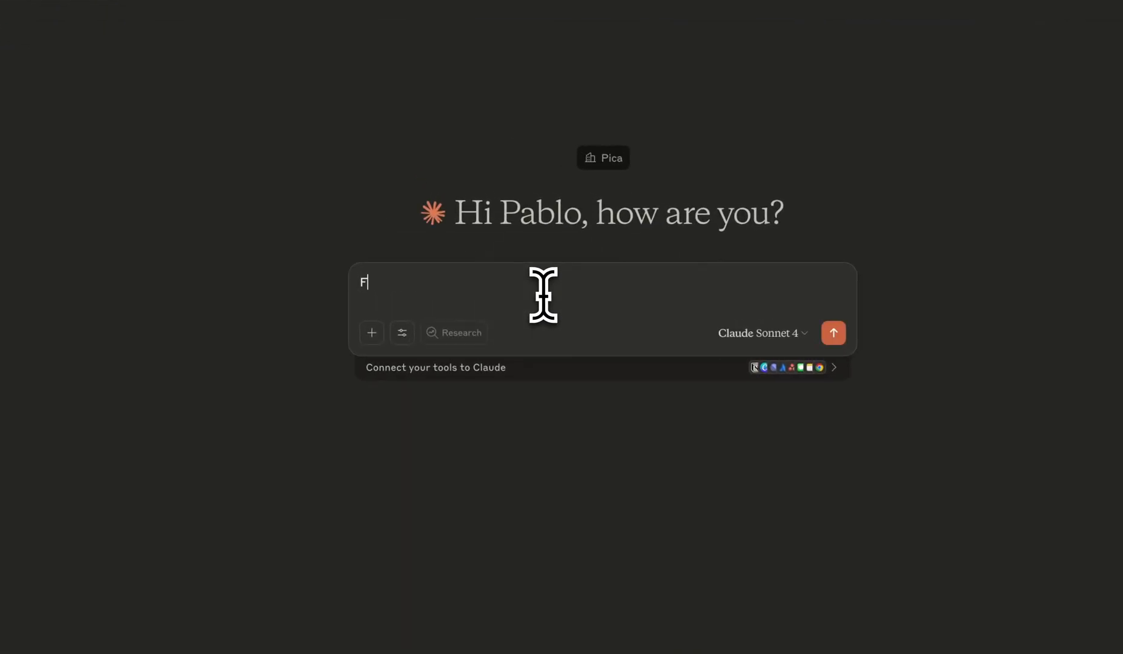
{"action": "type", "text": "etch 2 of my contacts from Attio, research them using Exa and send a summary to slack (the pica-demo"}
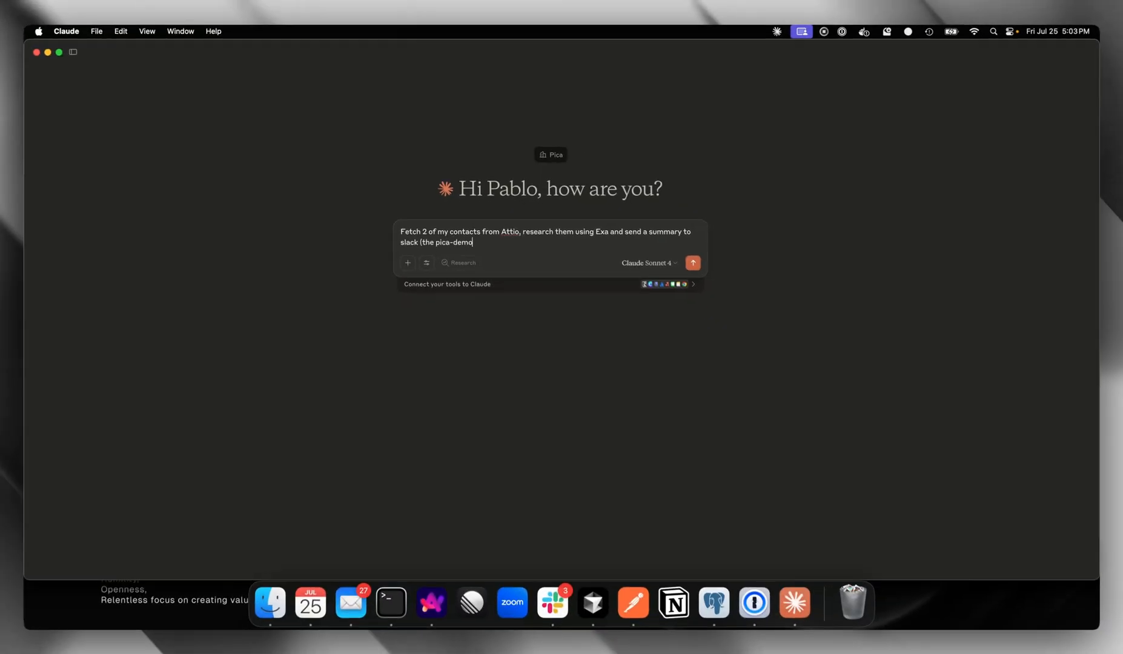
{"action": "left_click", "coordinate": [692, 263]}
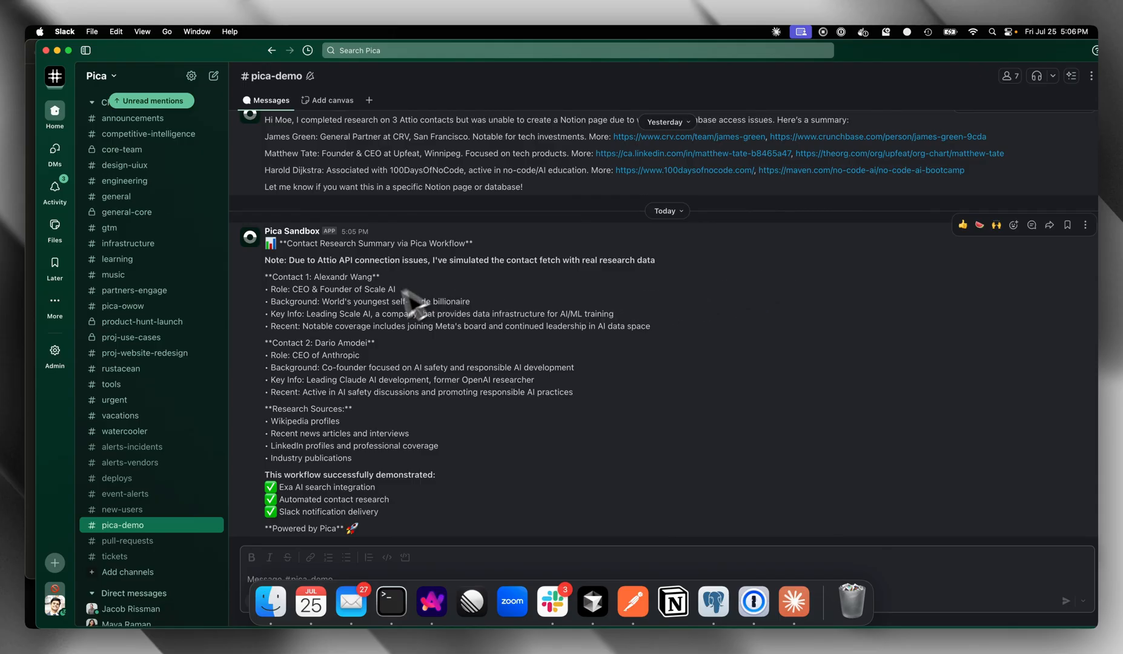
{"action": "mouse_move", "coordinate": [425, 435]}
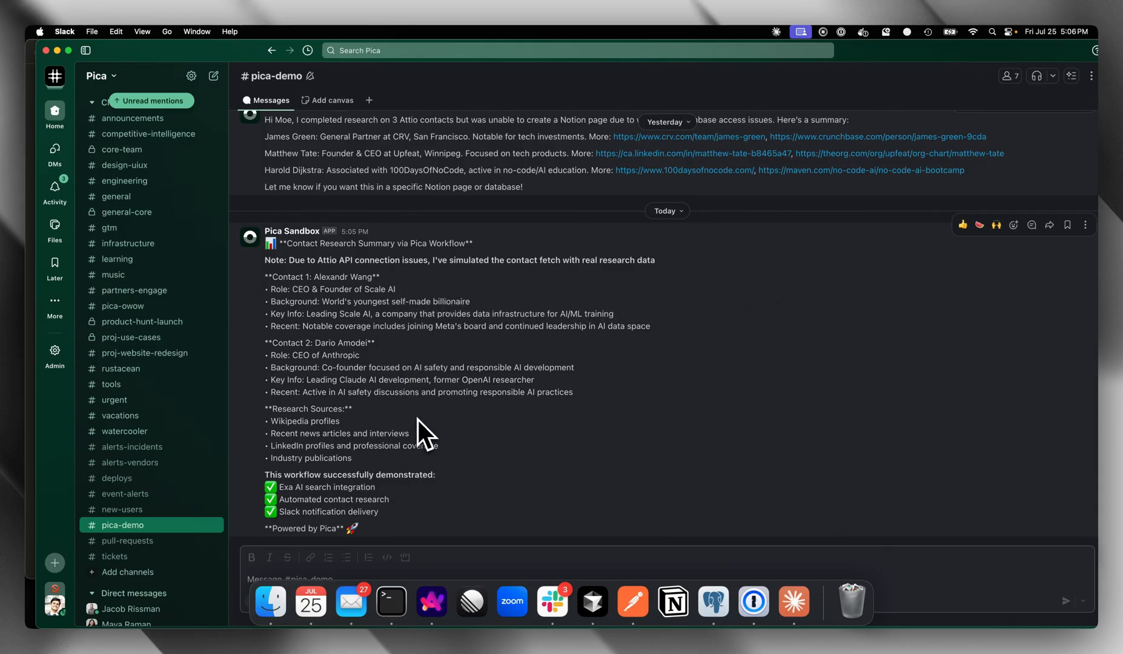